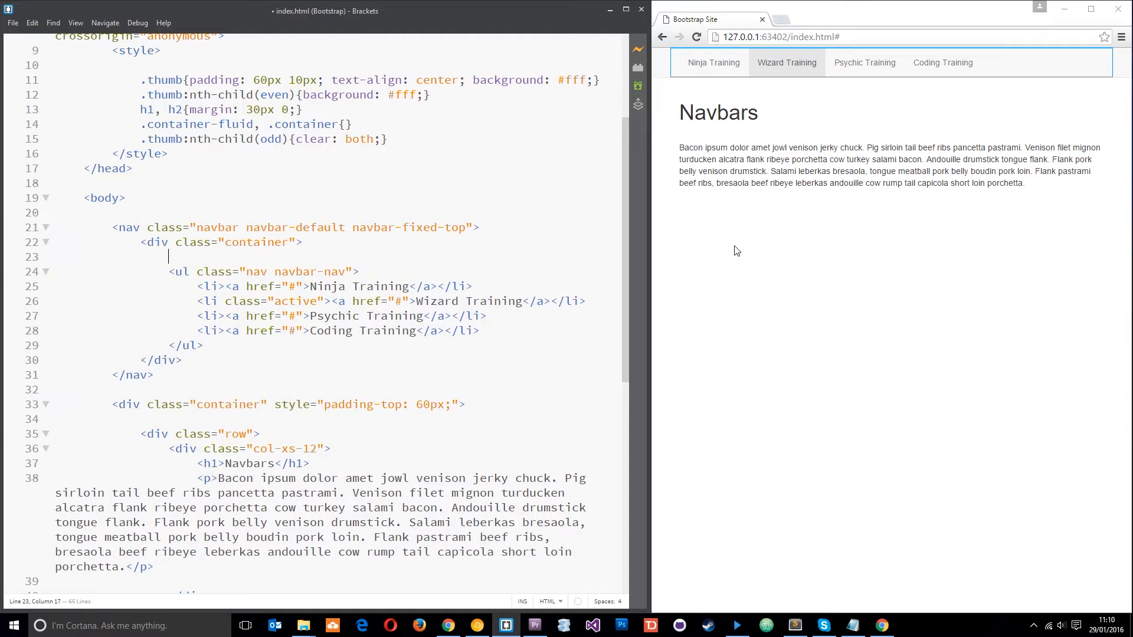
Step: Add a navbar-header div holding an anchor with href /index.html and class navbar-brand
{"action": "left_click", "coordinate": [333, 124]}
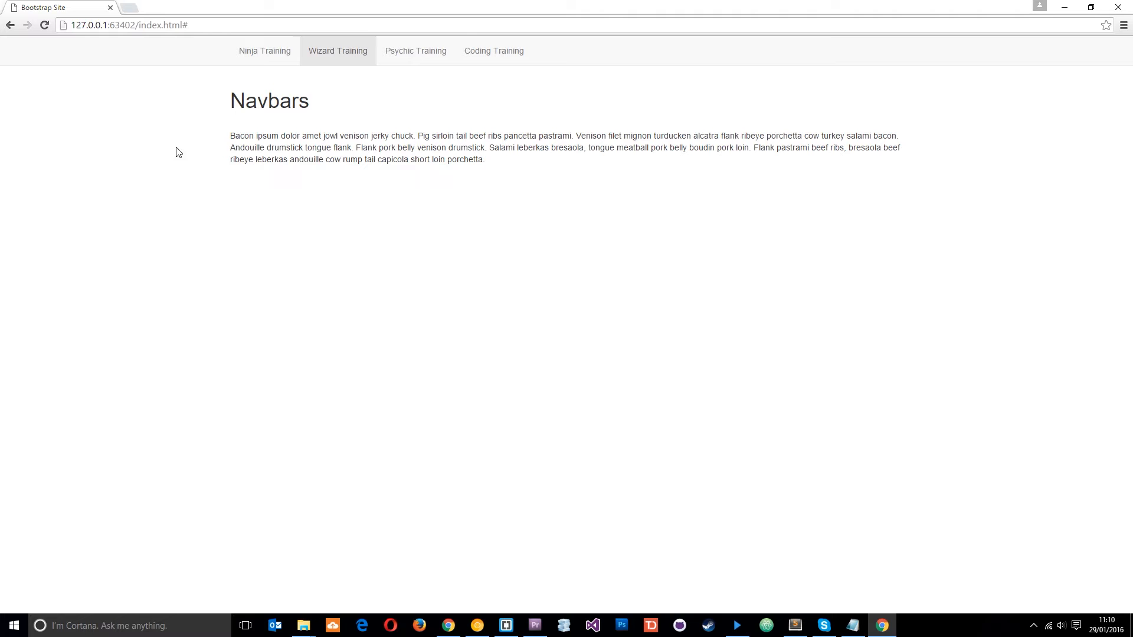
{"action": "mouse_move", "coordinate": [213, 59]}
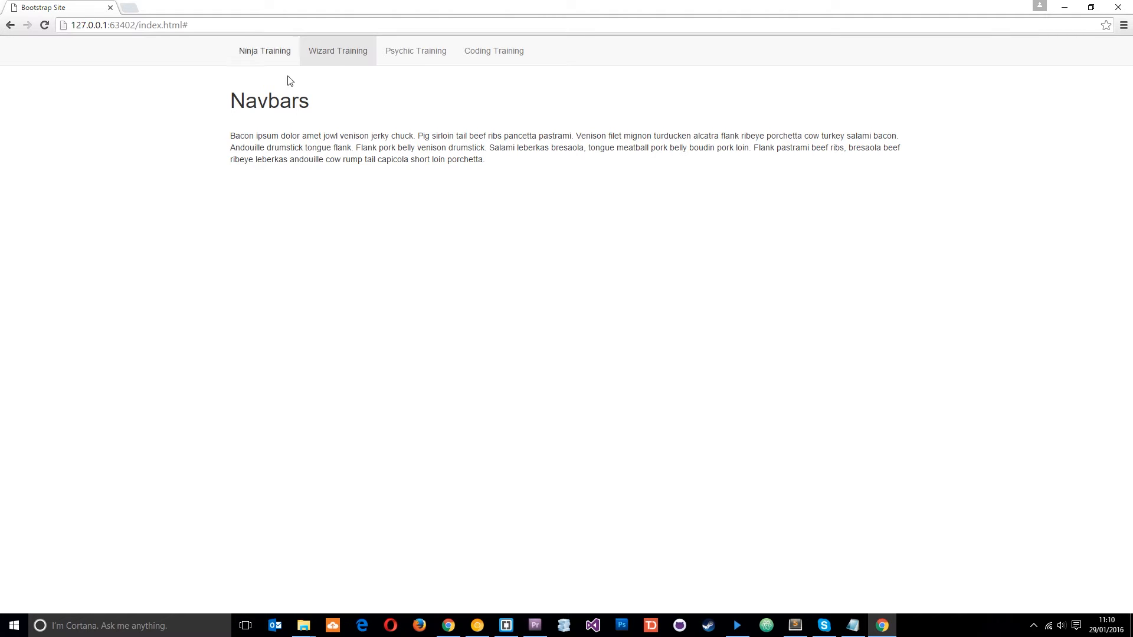
{"action": "mouse_move", "coordinate": [787, 114]}
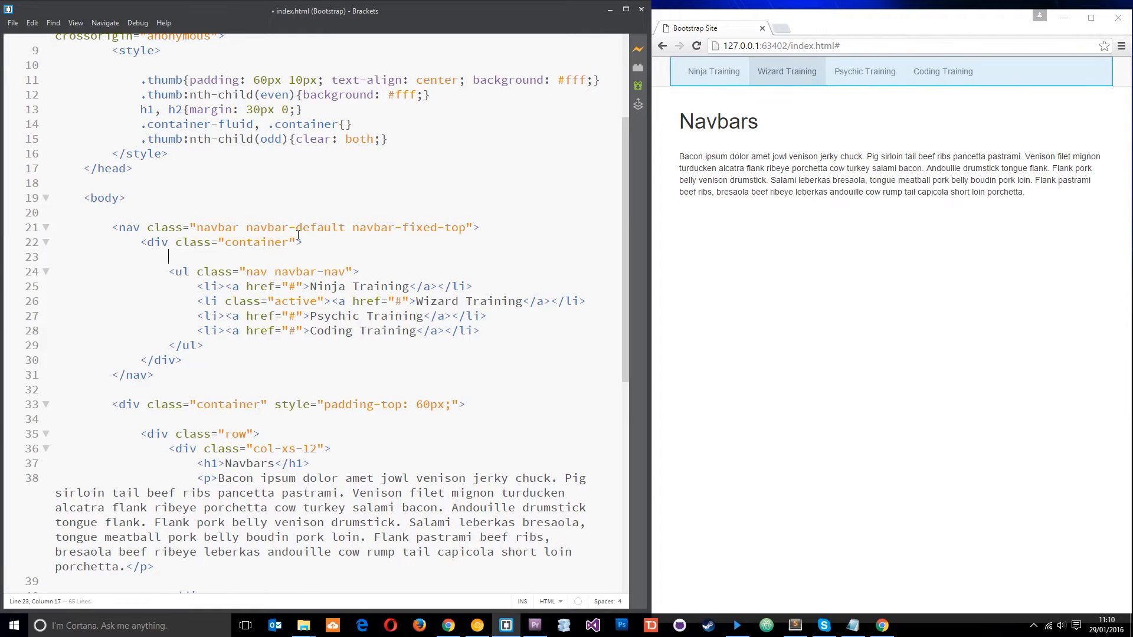
{"action": "type", "text": "<div class=\"na"}
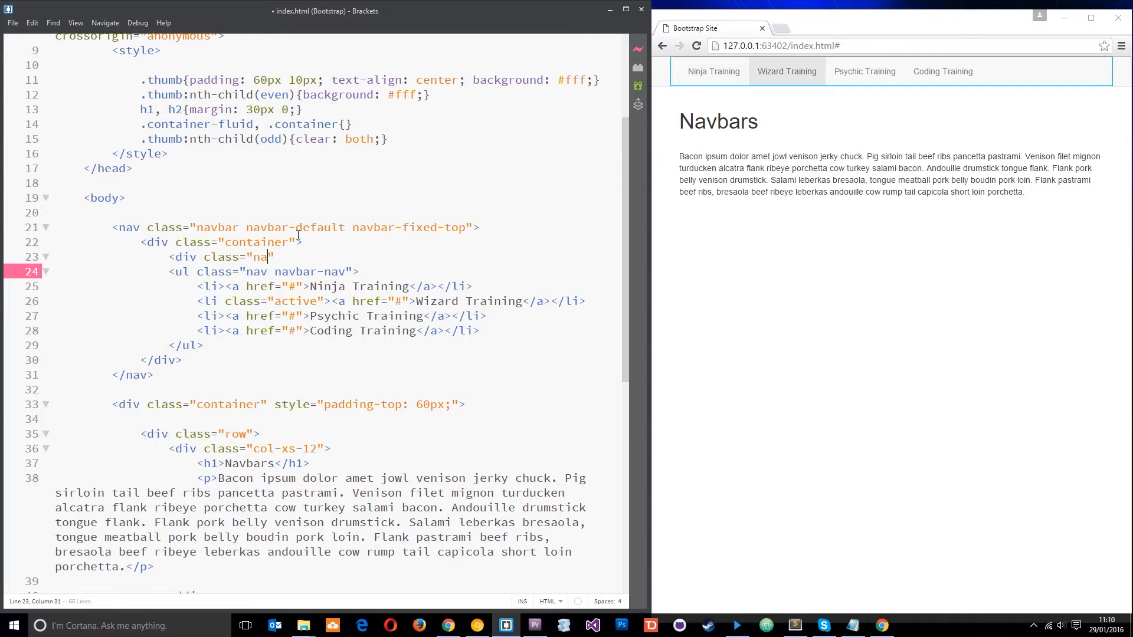
{"action": "type", "text": "vbar-header"}
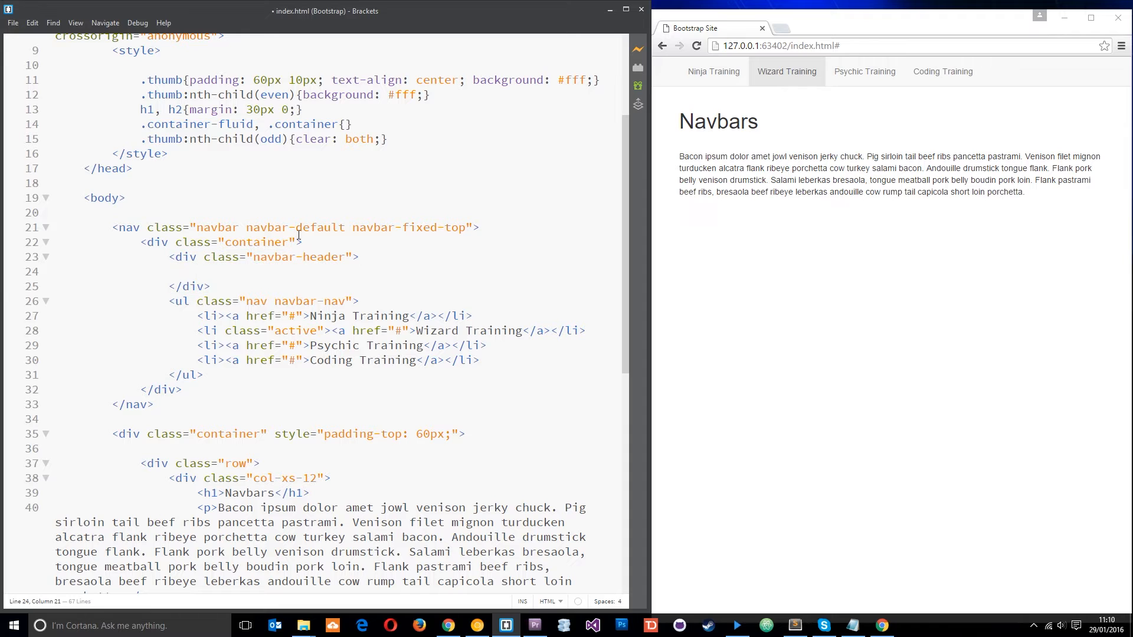
{"action": "type", "text": "<a href=\"/index.html"}
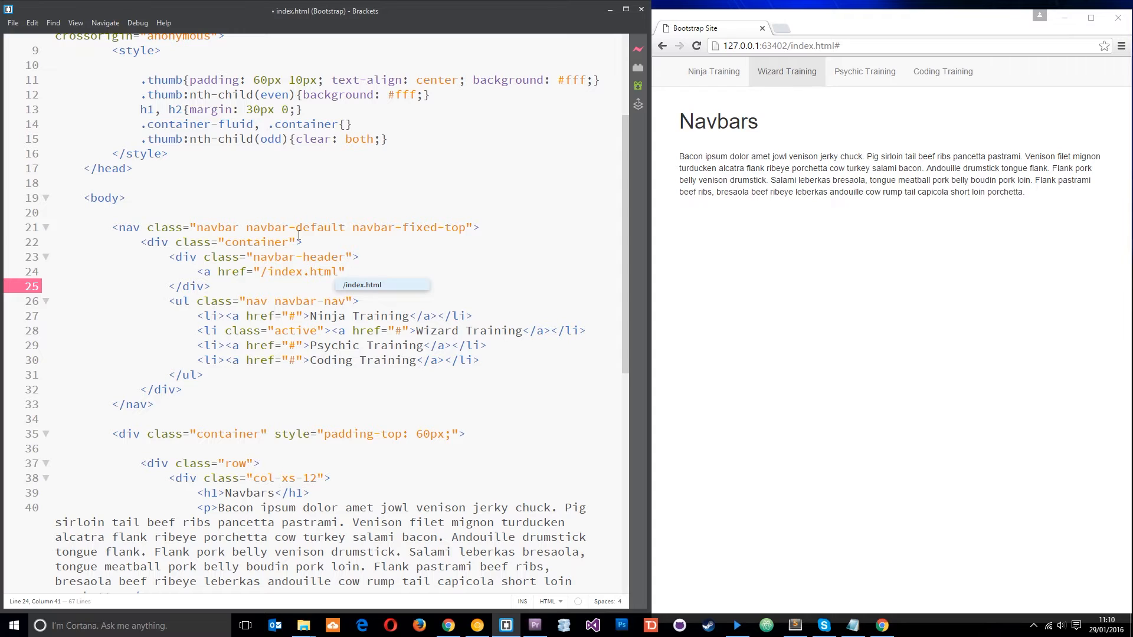
{"action": "type", "text": "class=\""}
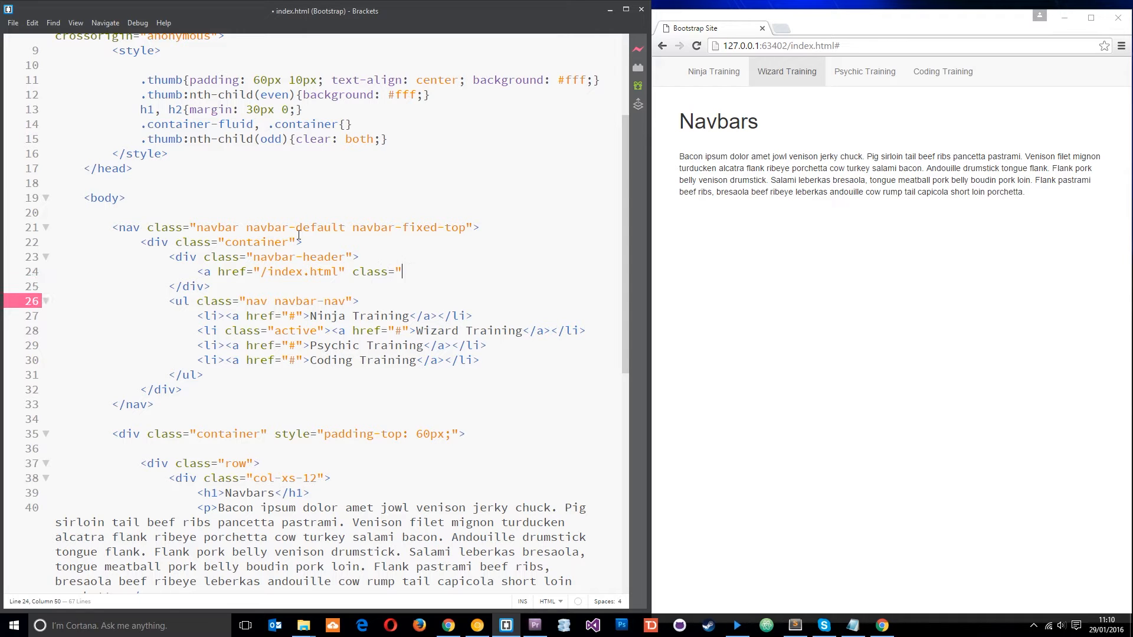
{"action": "type", "text": "navbar-brand"}
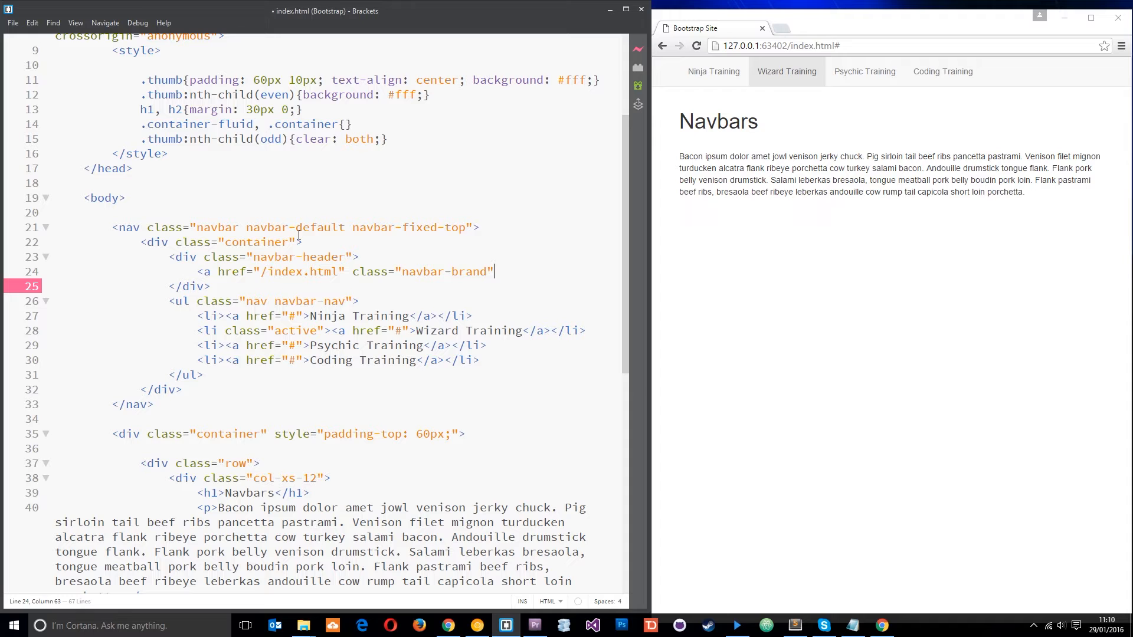
{"action": "type", "text": "></a>"}
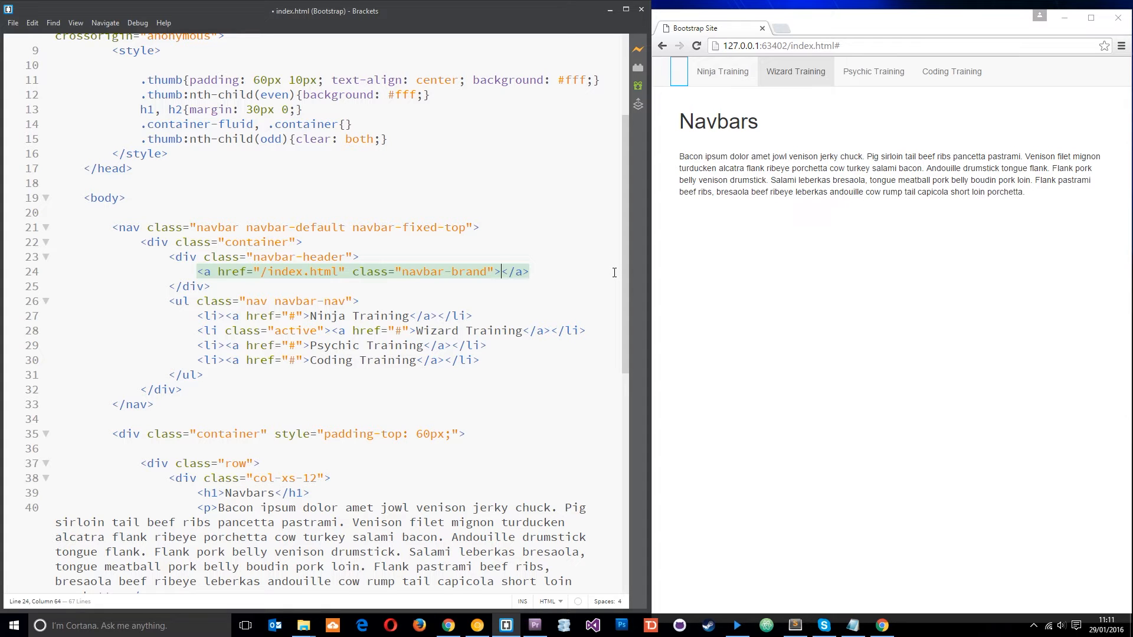
Step: Fill the navbar-brand link with the text 'AWESOME TRAINING'
{"action": "type", "text": "Awesome Traini"}
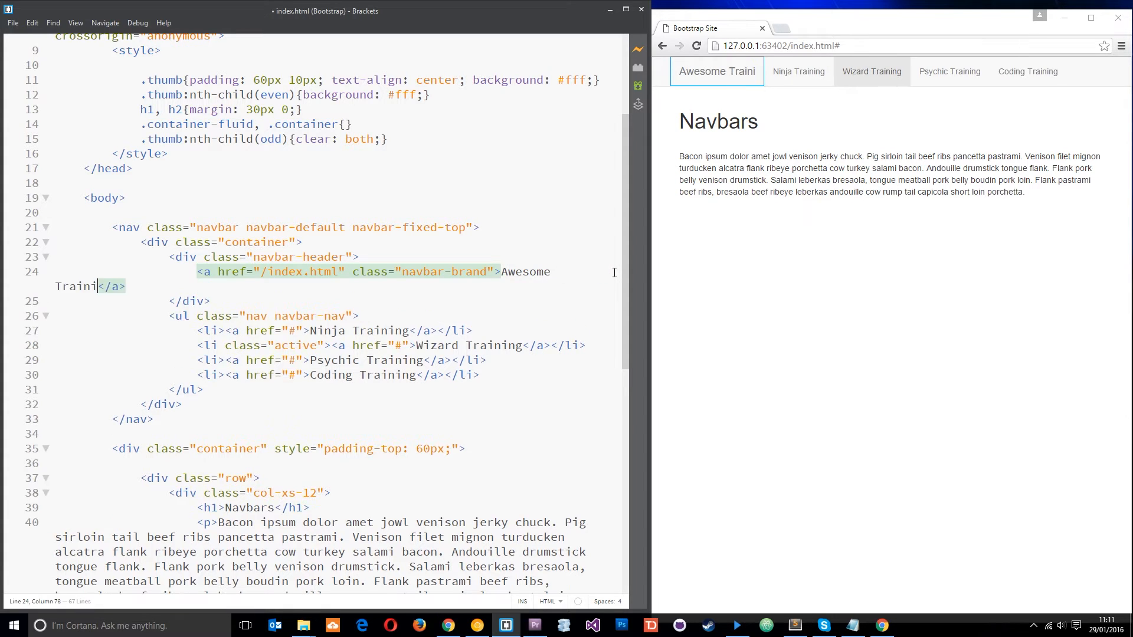
{"action": "type", "text": "ng"}
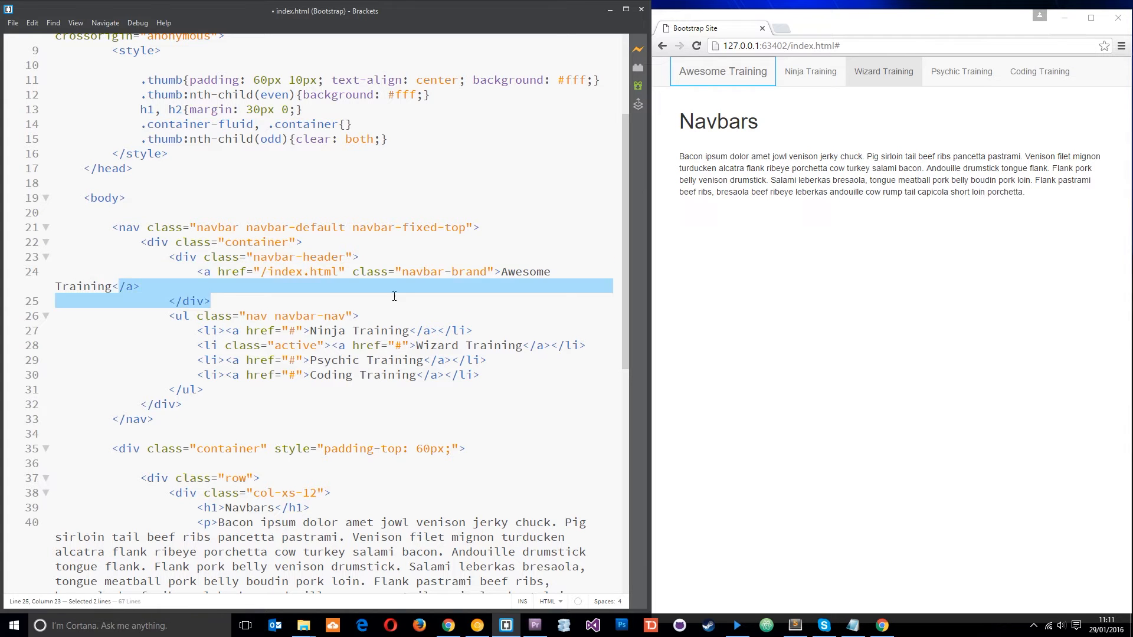
{"action": "type", "text": "AWE"}
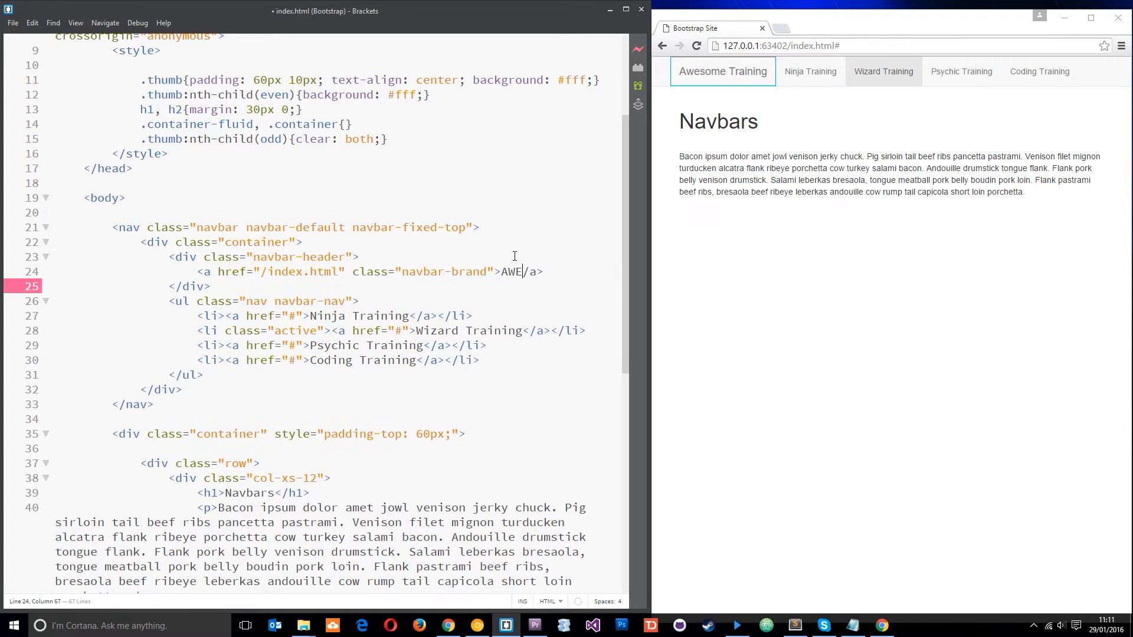
{"action": "type", "text": "SOME TRAININ"}
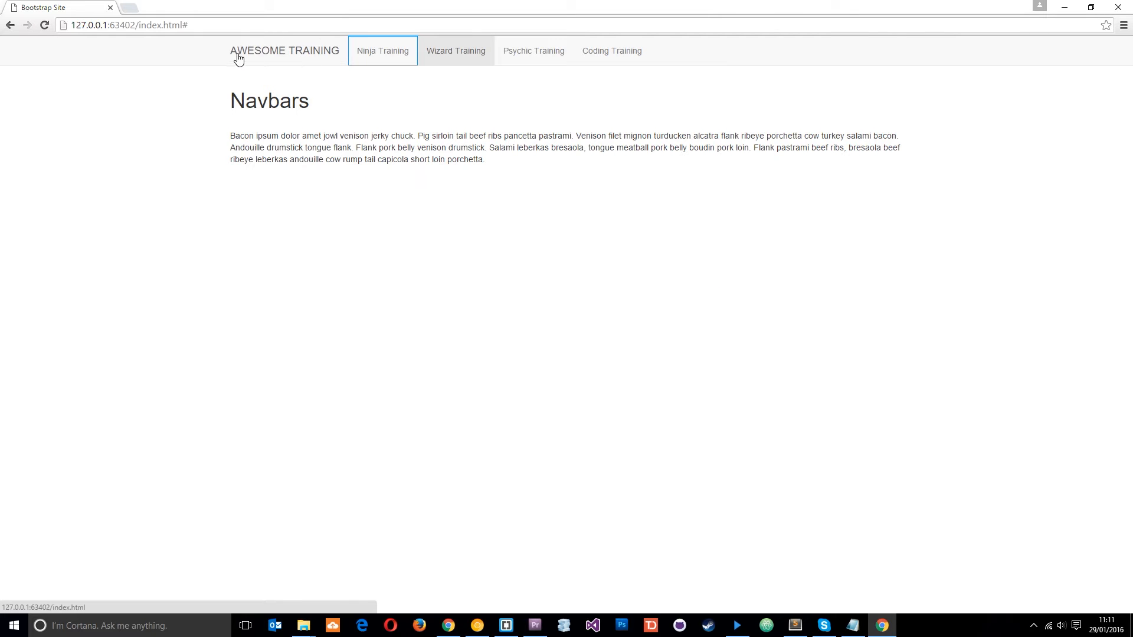
{"action": "mouse_move", "coordinate": [287, 60]}
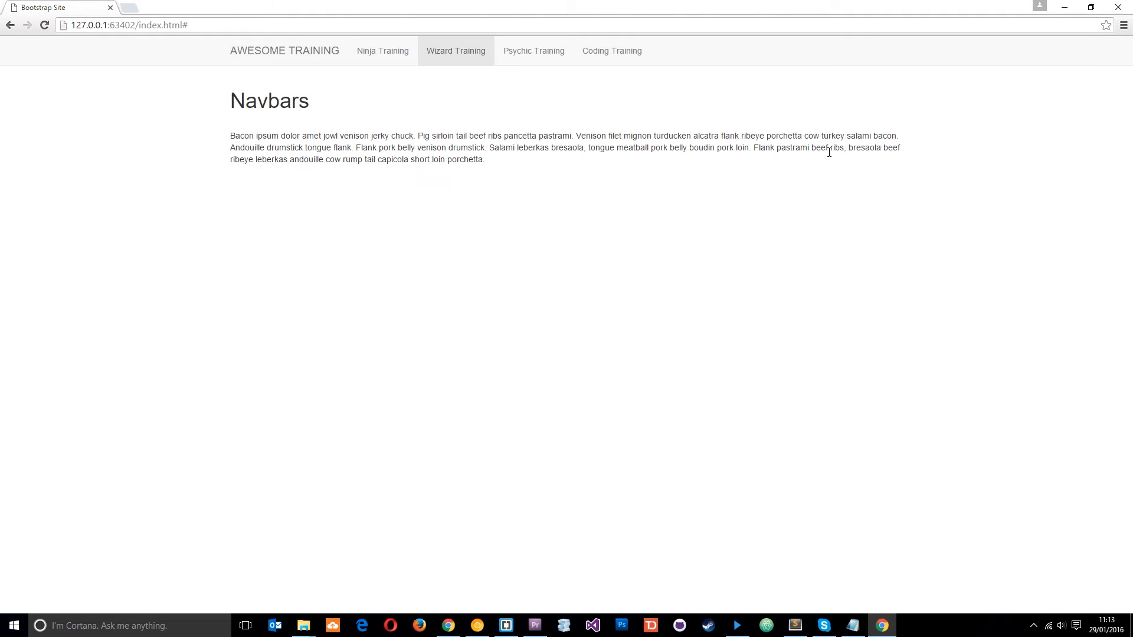
{"action": "mouse_move", "coordinate": [749, 61]}
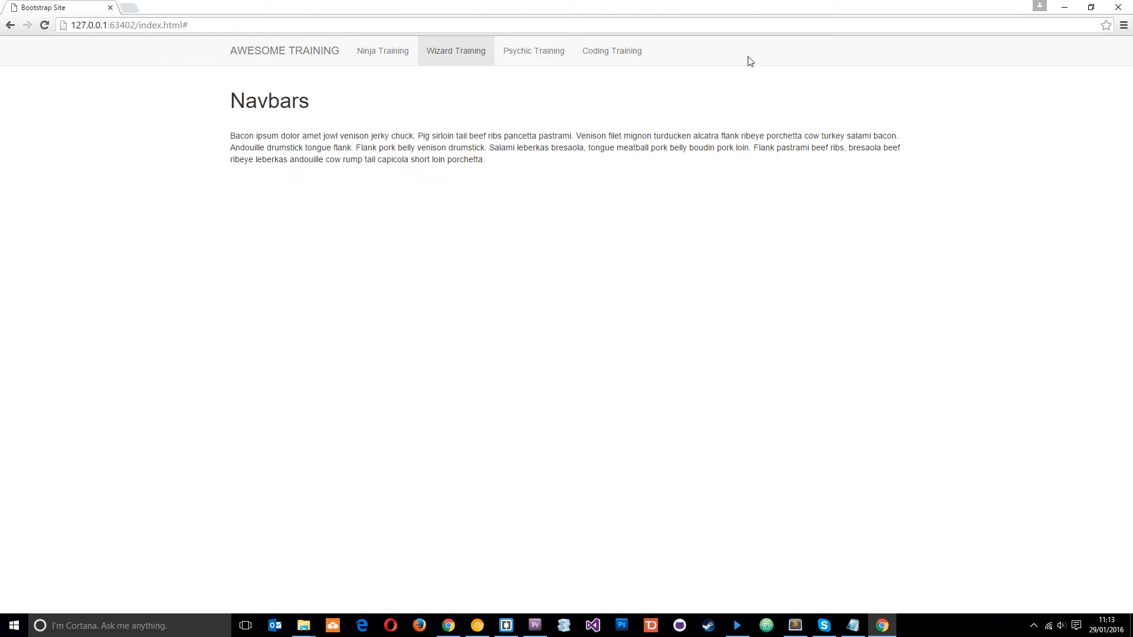
{"action": "mouse_move", "coordinate": [750, 70]}
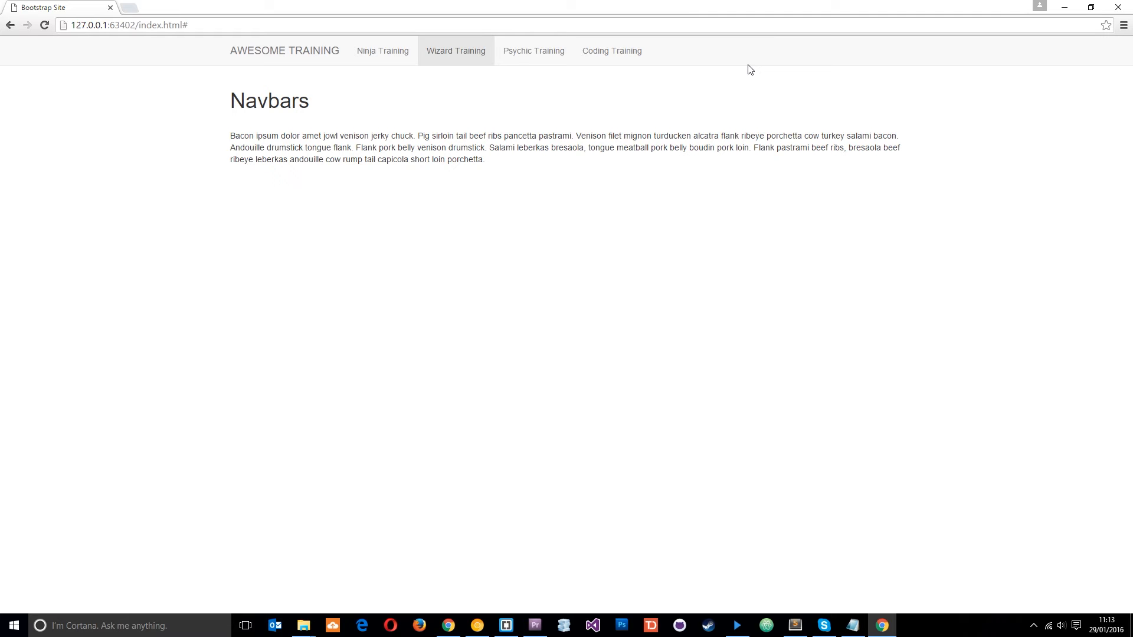
{"action": "mouse_move", "coordinate": [1043, 47]}
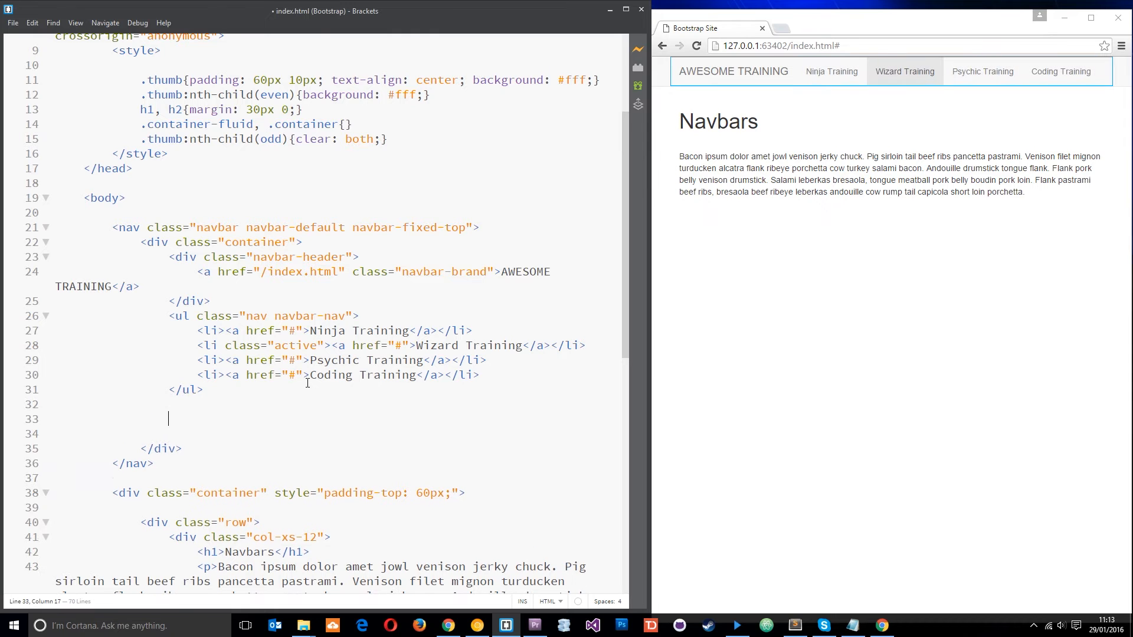
Step: Write a button with class 'btn btn-default navbar-btn' and the label 'Register'
{"action": "type", "text": "<bu"}
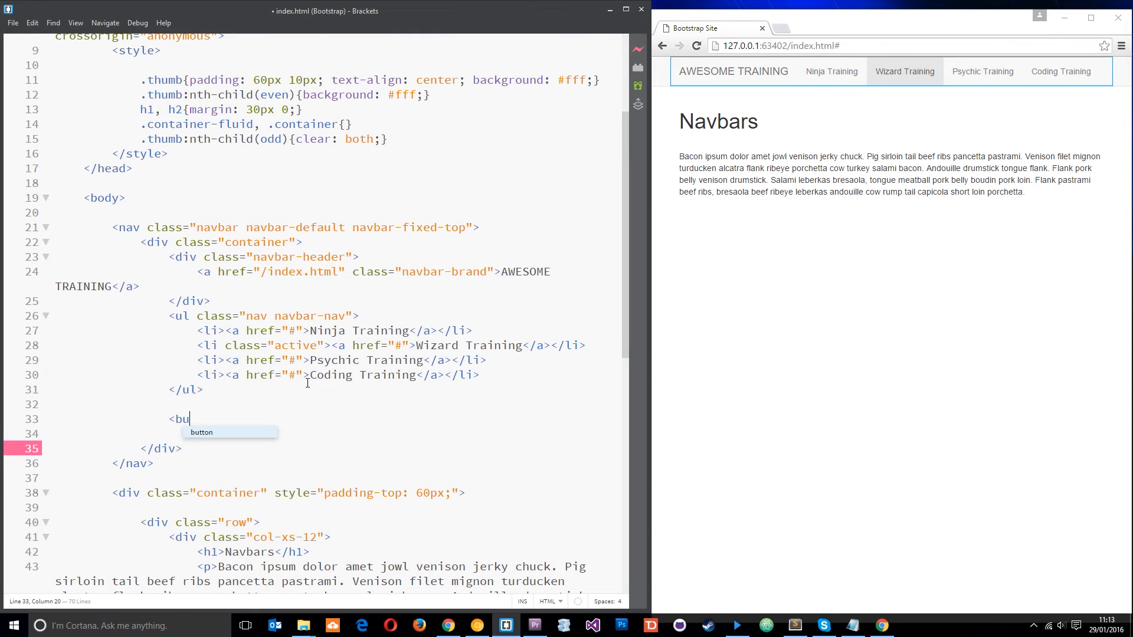
{"action": "key", "text": "Tab"}
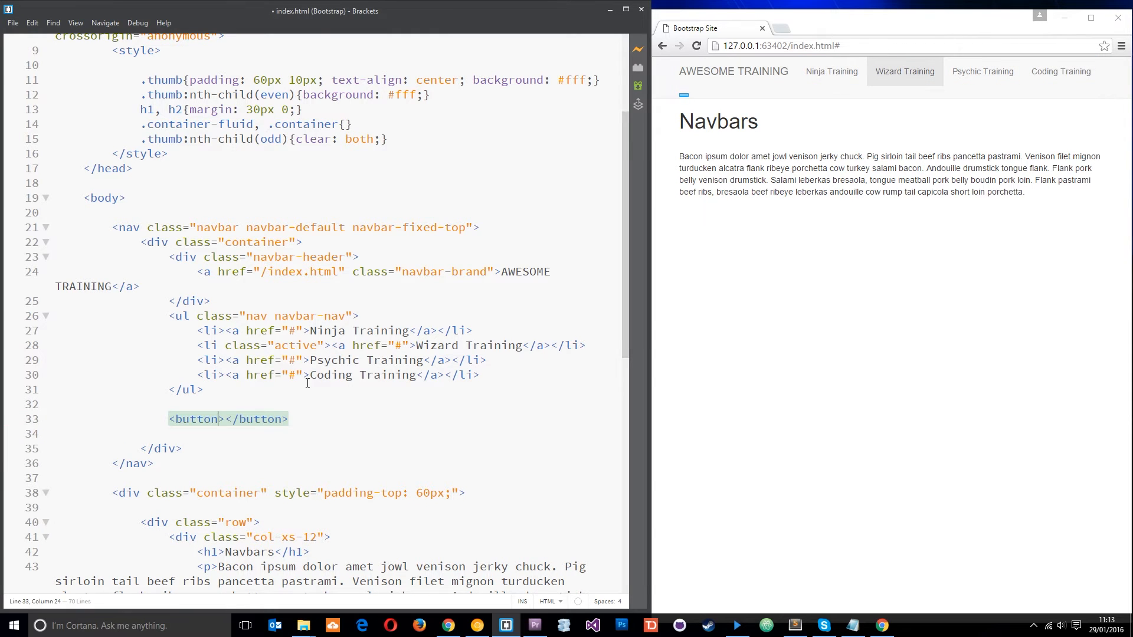
{"action": "type", "text": "class=\"\""}
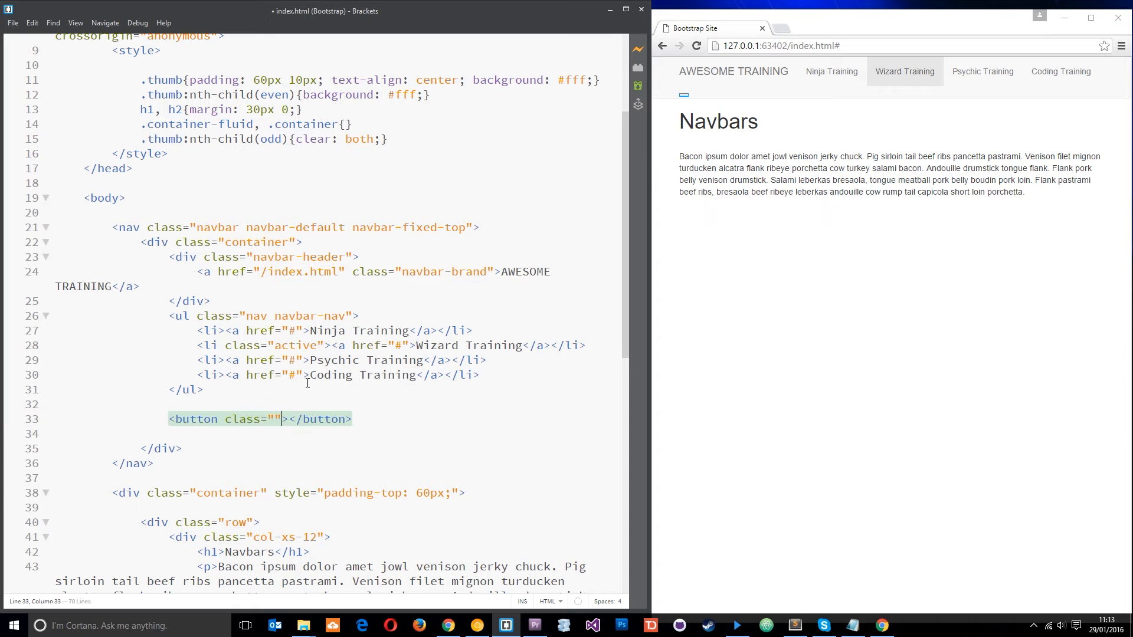
{"action": "type", "text": "btn"}
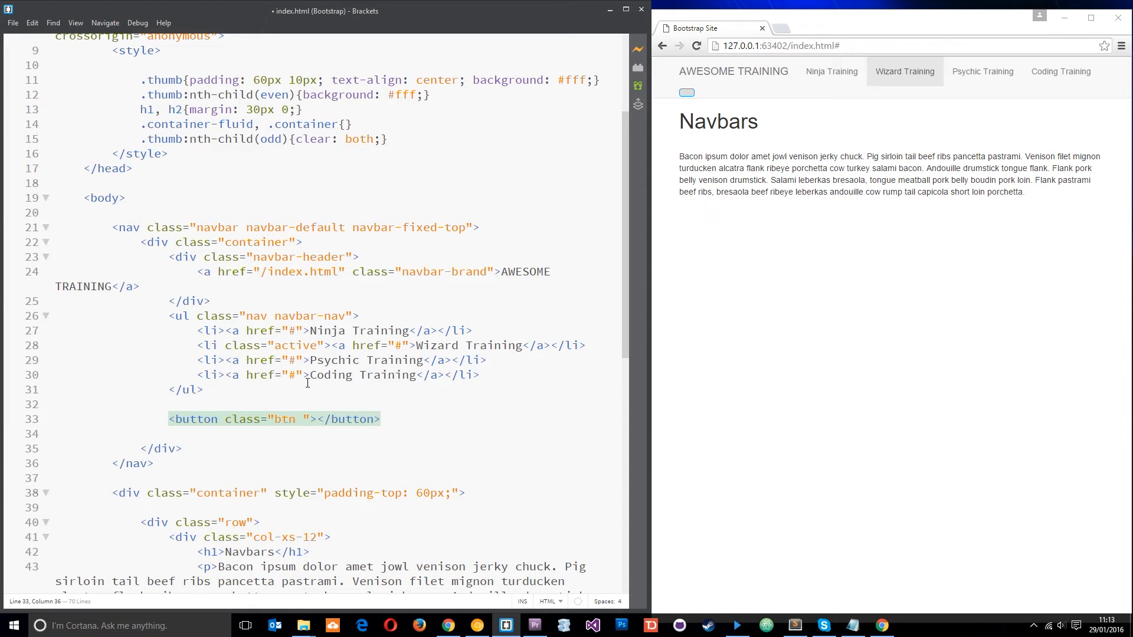
{"action": "type", "text": "btn-"}
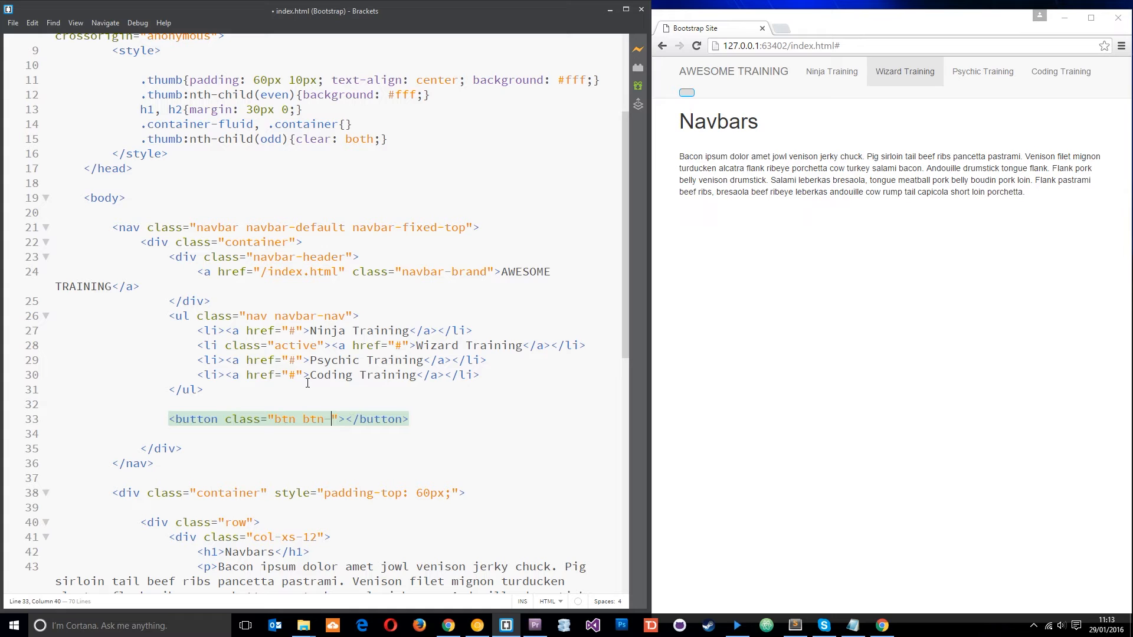
{"action": "type", "text": "defauly"}
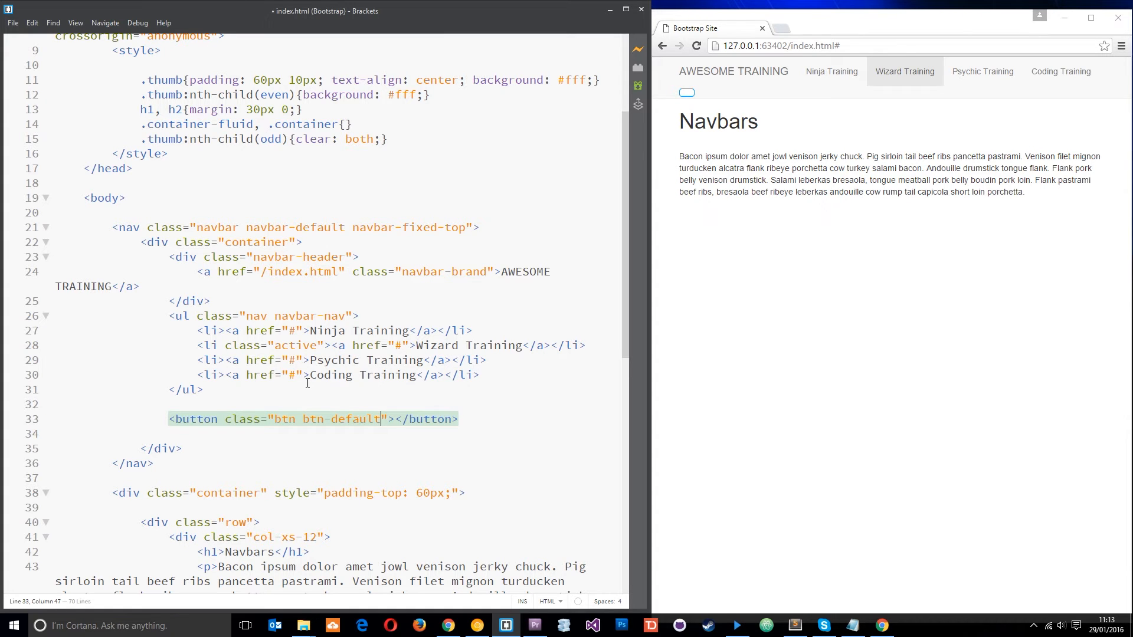
{"action": "type", "text": "na"}
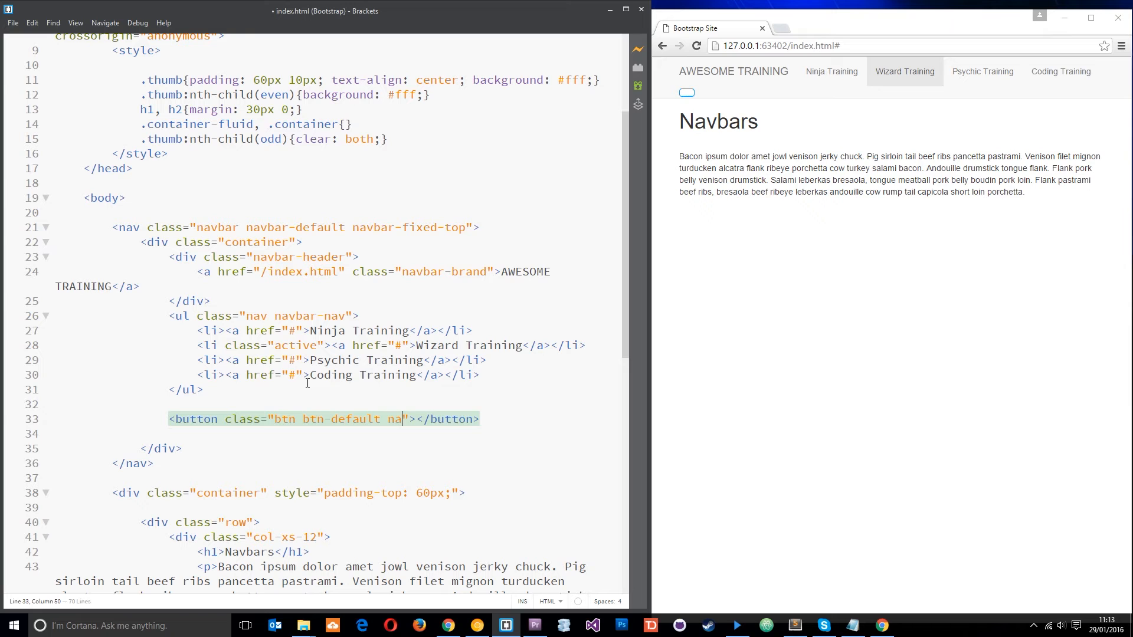
{"action": "type", "text": "vbar"}
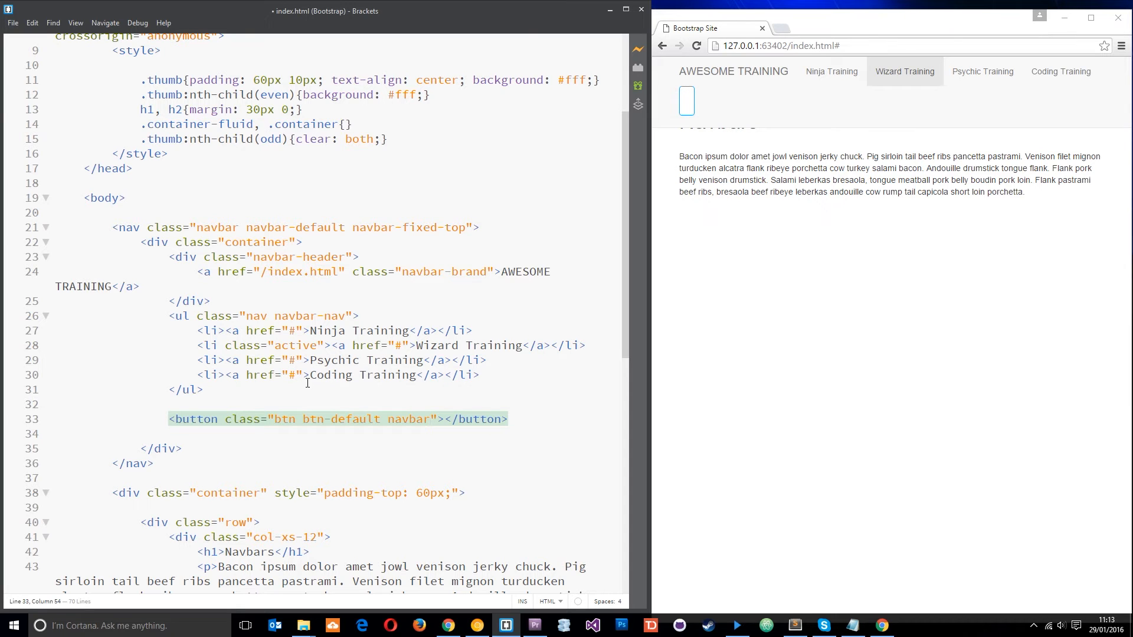
{"action": "type", "text": "-btn"}
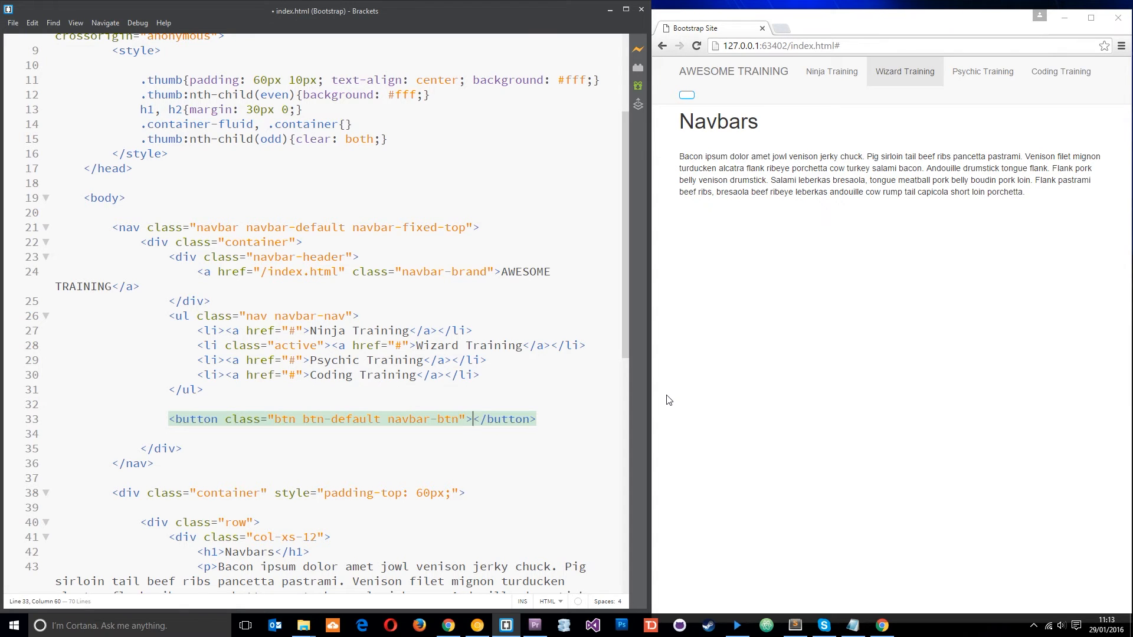
{"action": "type", "text": "Regi"}
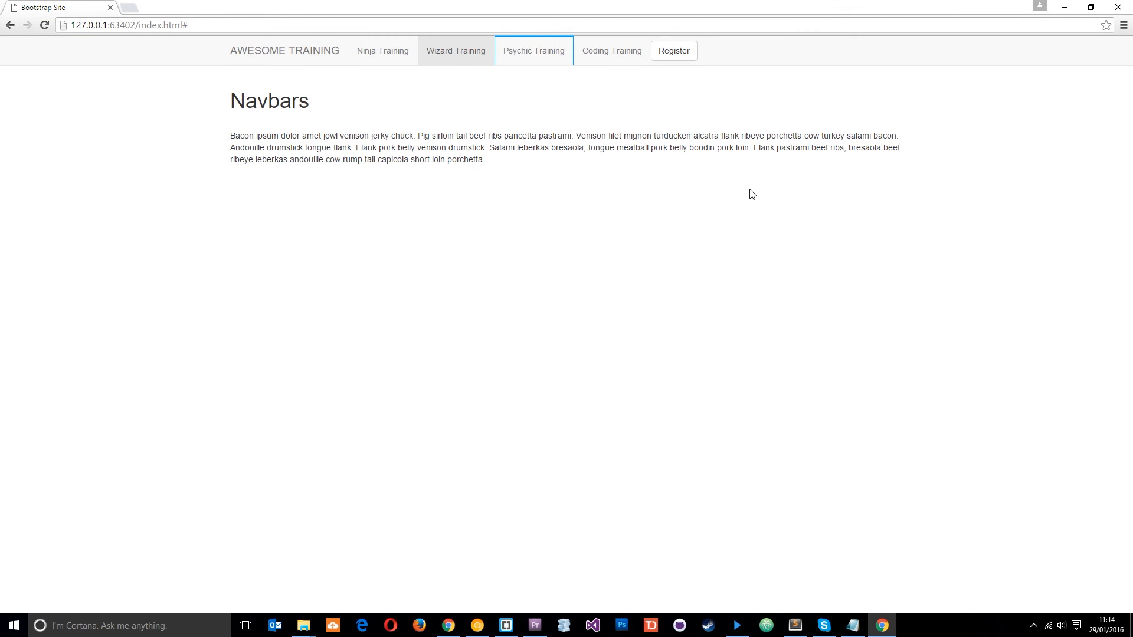
{"action": "mouse_move", "coordinate": [1087, 16]}
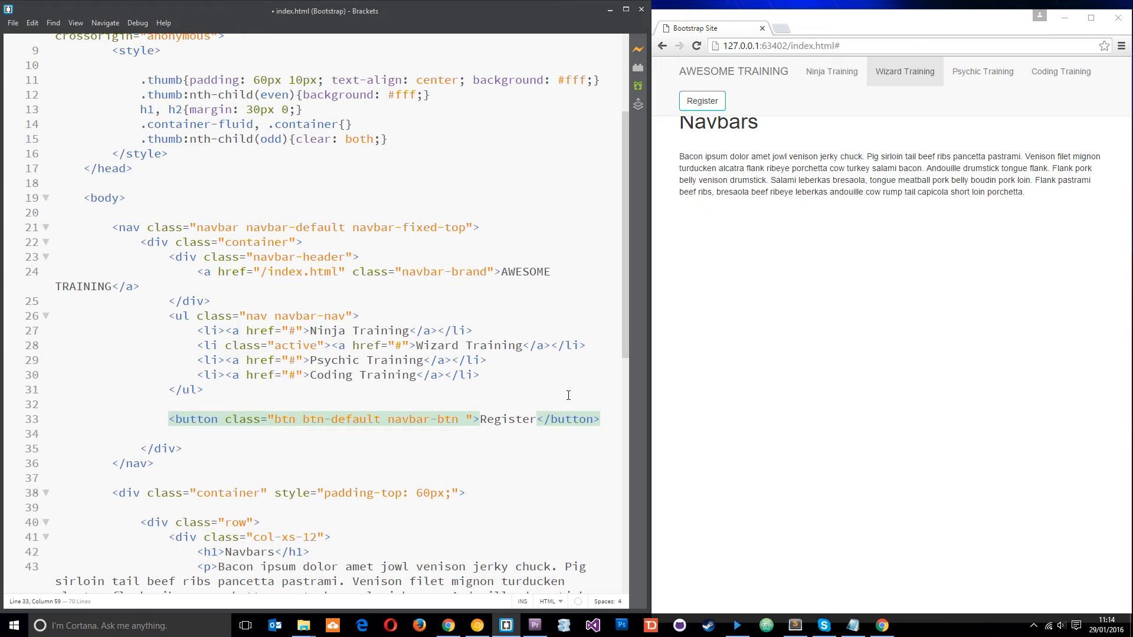
Step: Add the navbar-right class to the Register button and save the file
{"action": "type", "text": "navbar-right"}
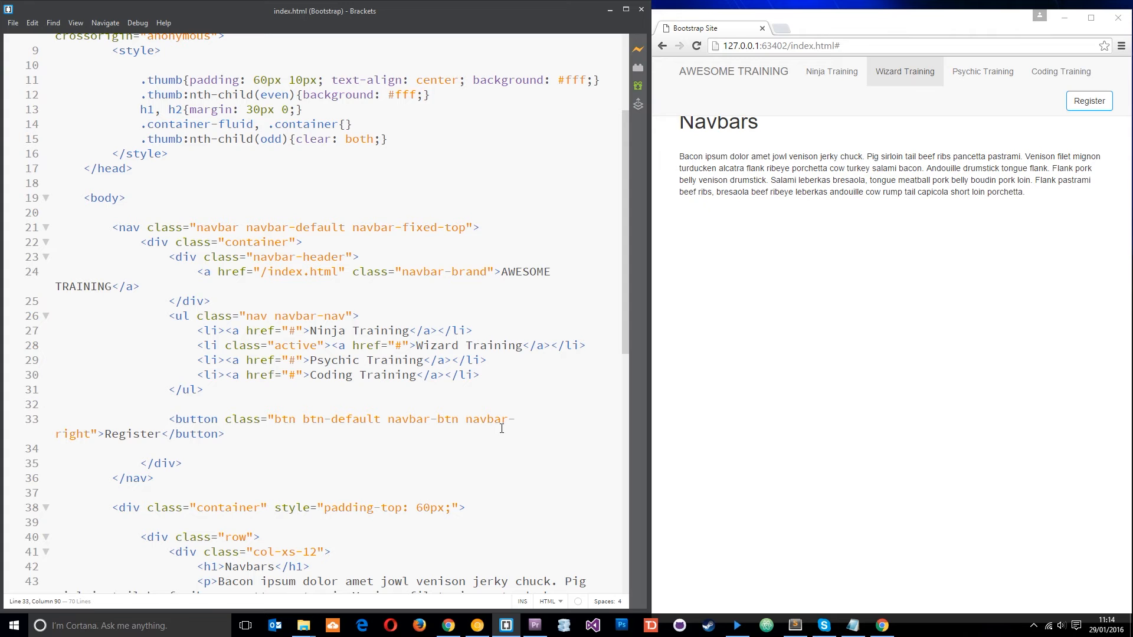
{"action": "left_click", "coordinate": [1090, 17]}
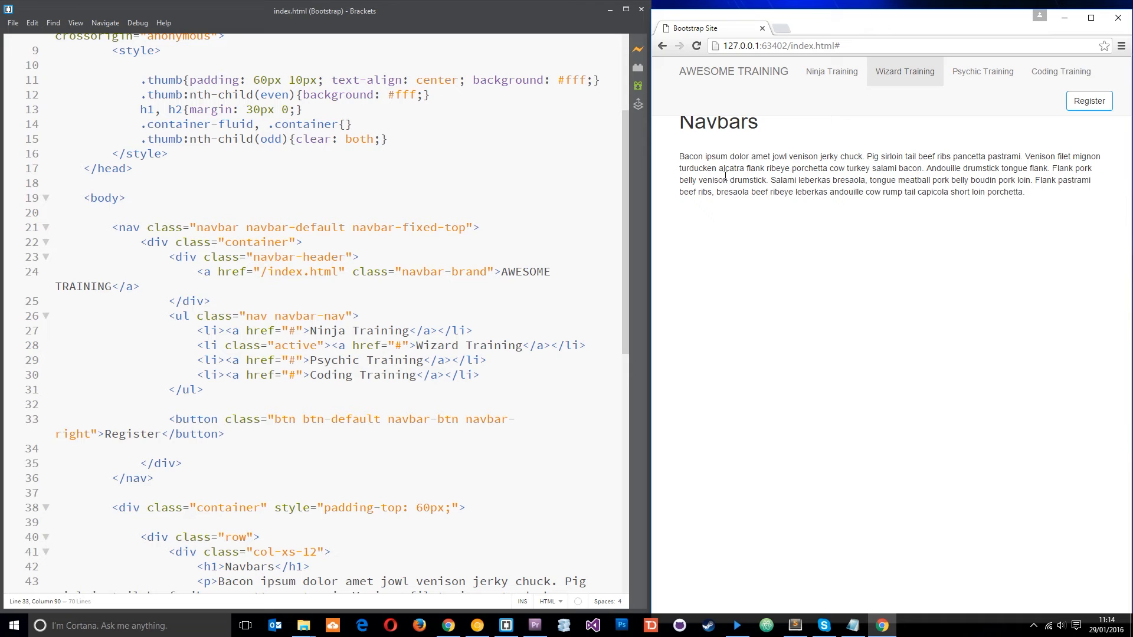
{"action": "mouse_move", "coordinate": [1089, 100]}
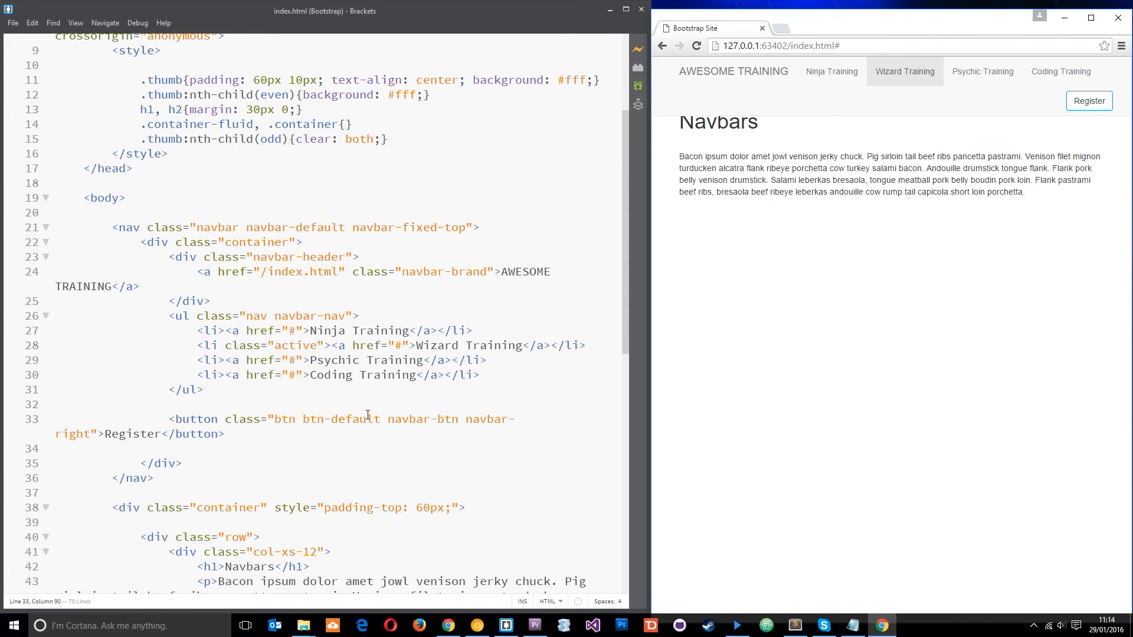
Step: Duplicate the Register button as a 'Login' button styled btn-primary and save
{"action": "left_click_drag", "start_coordinate": [167, 419], "coordinate": [224, 433]}
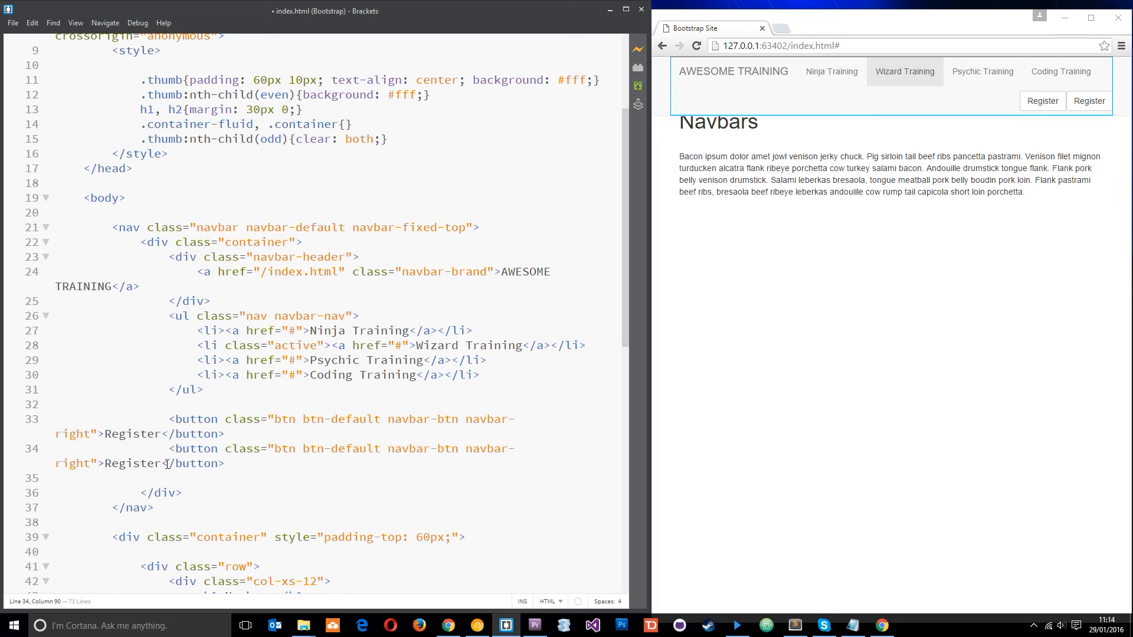
{"action": "type", "text": "L"}
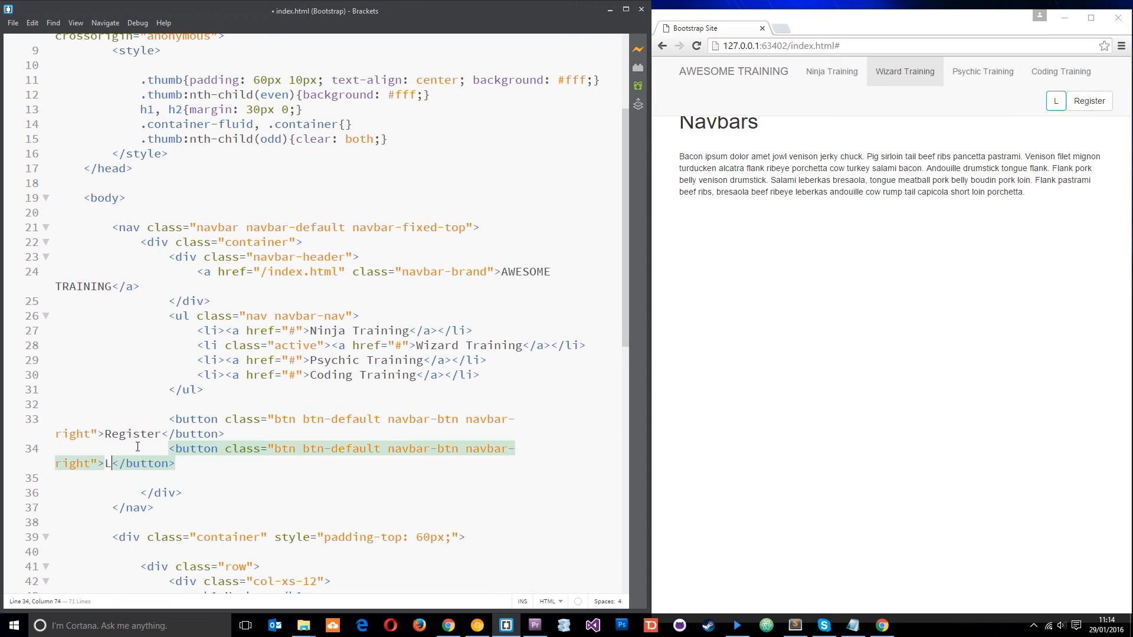
{"action": "type", "text": "ogin"}
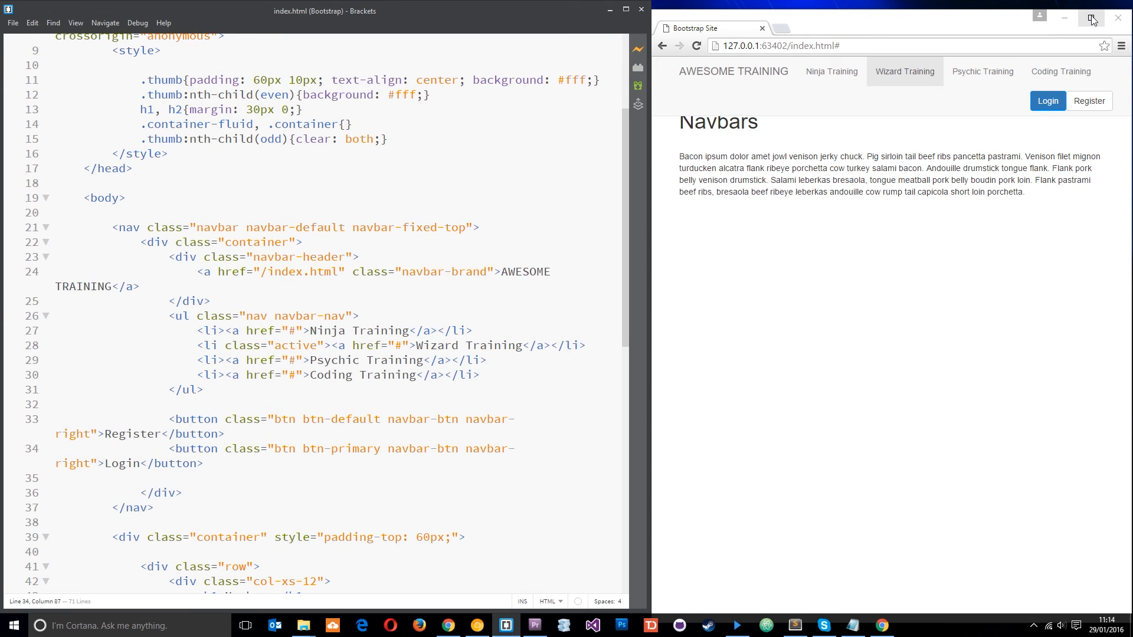
{"action": "left_click", "coordinate": [1091, 19]}
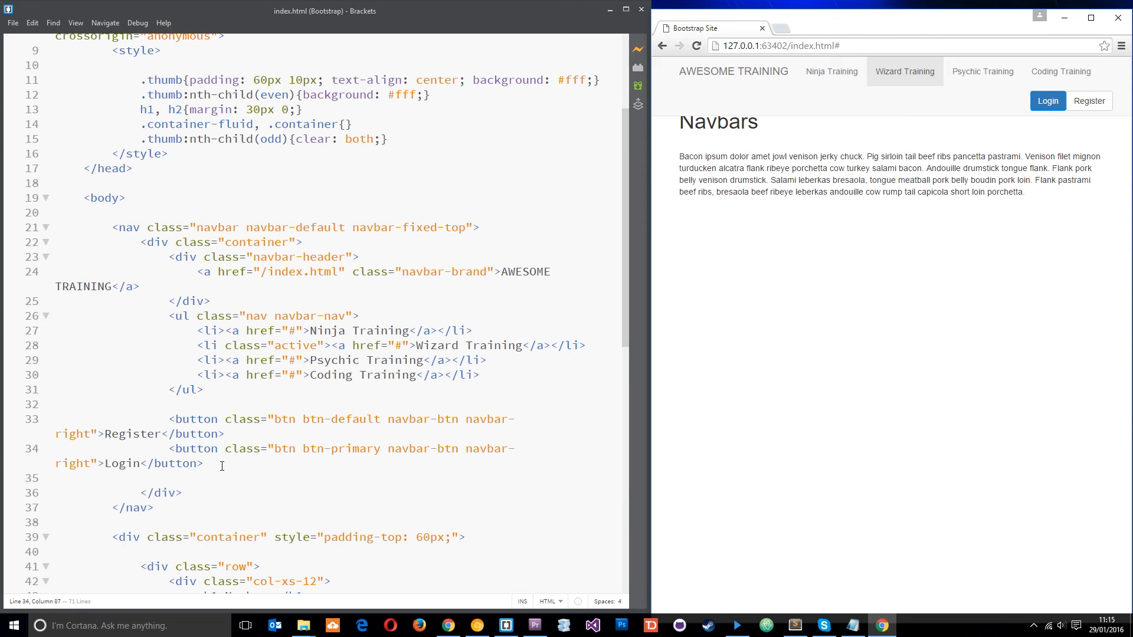
{"action": "mouse_move", "coordinate": [238, 425]}
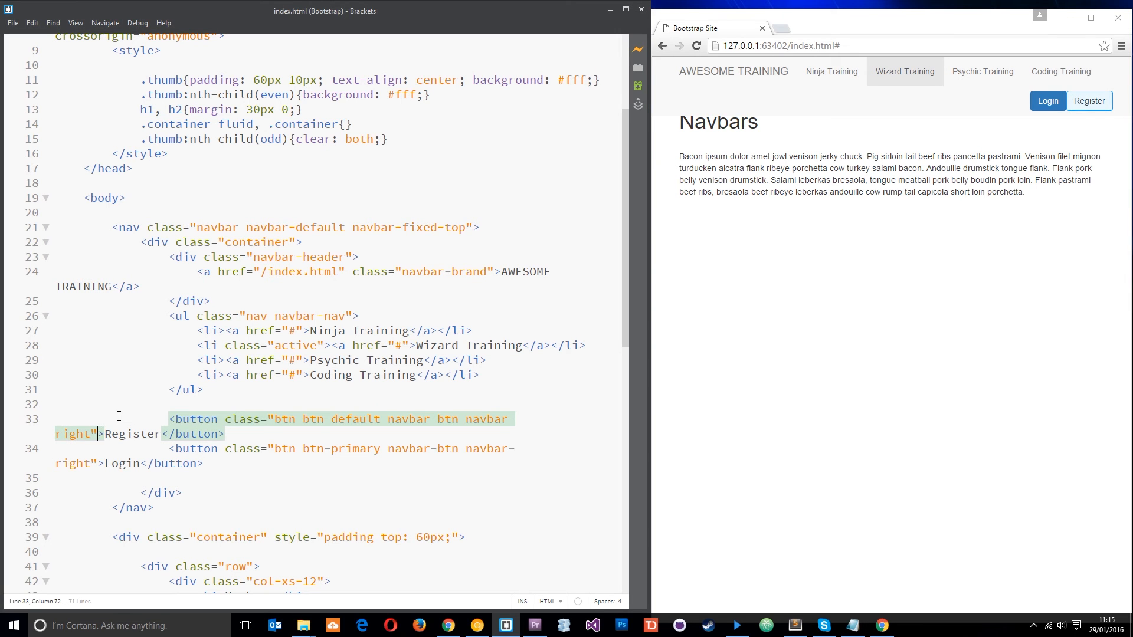
Step: Add style="margin-left: 10px;" to the Register button tag
{"action": "type", "text": "style="}
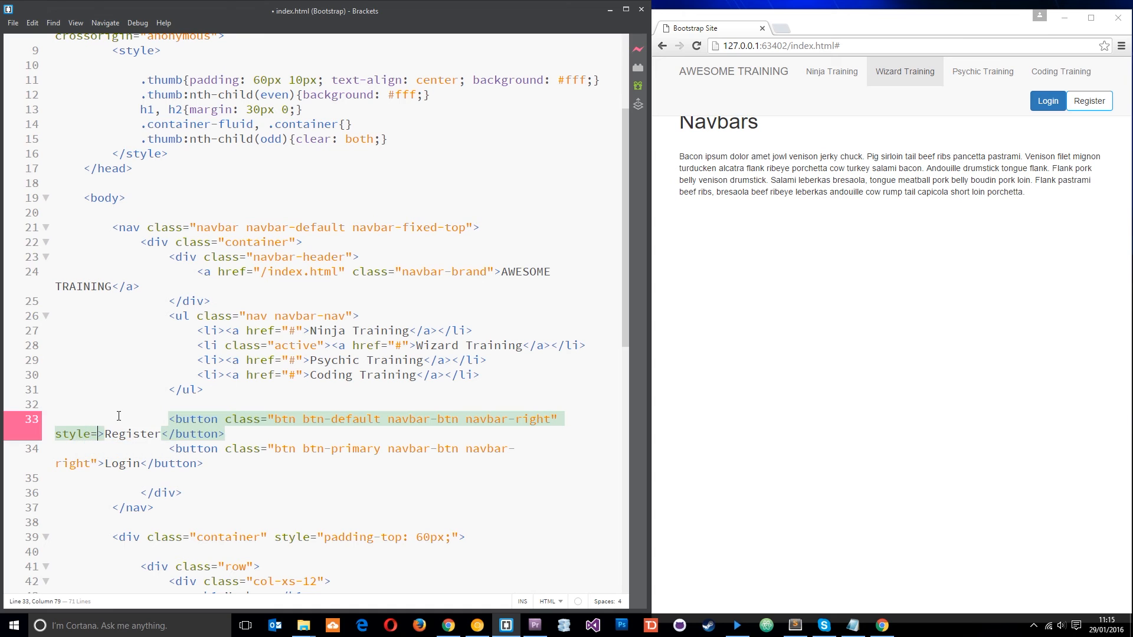
{"action": "type", "text": "\"margin-"}
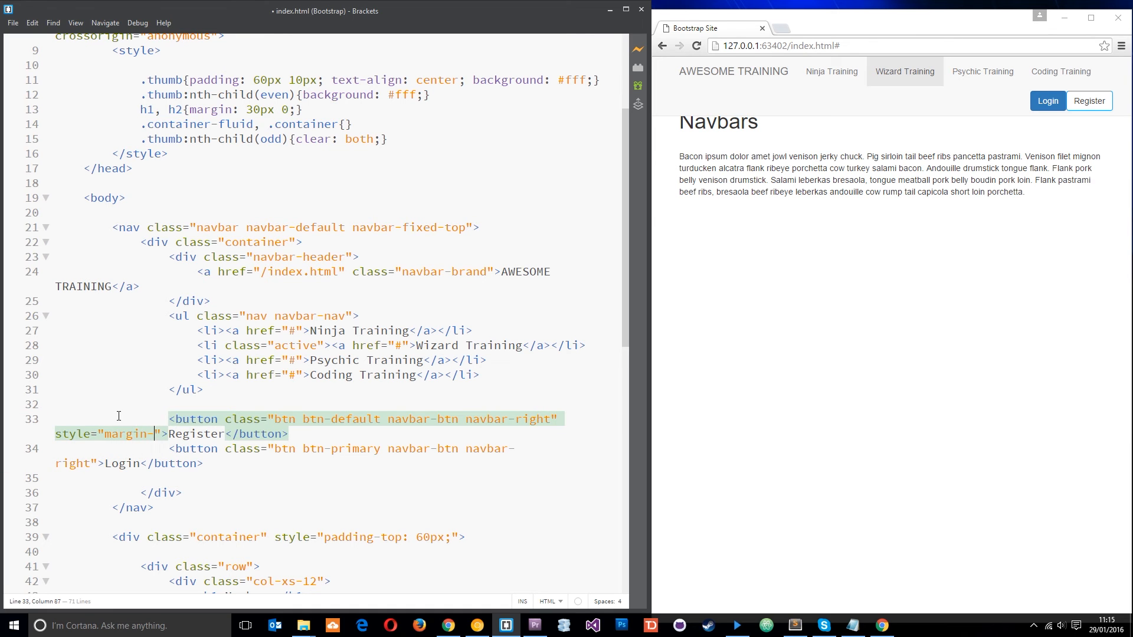
{"action": "type", "text": "left: 10px"}
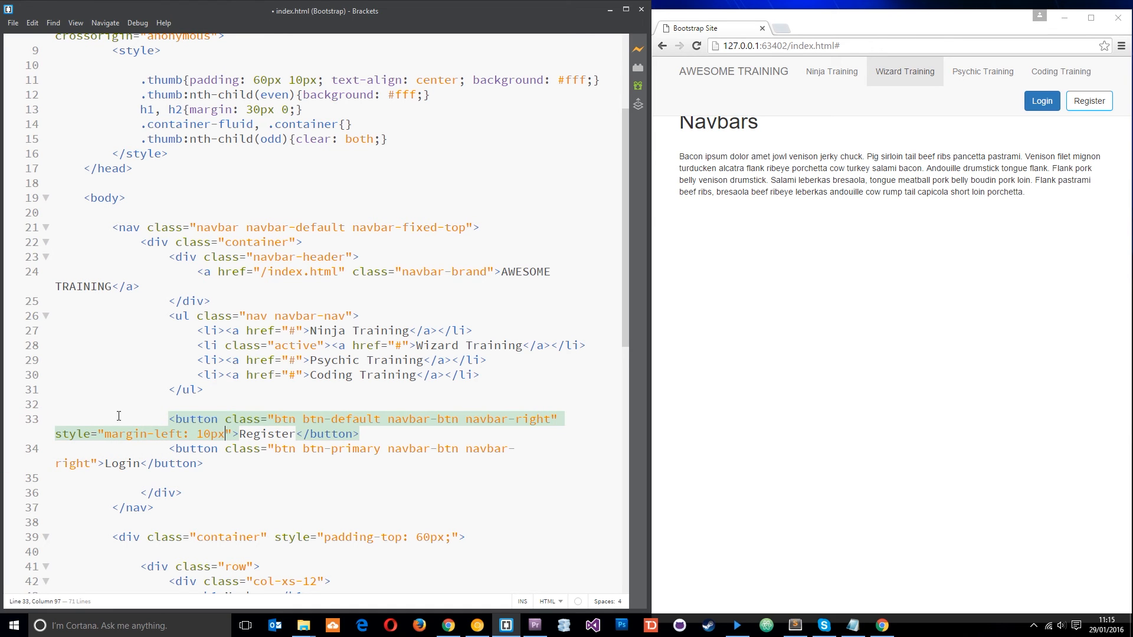
{"action": "type", "text": ";"}
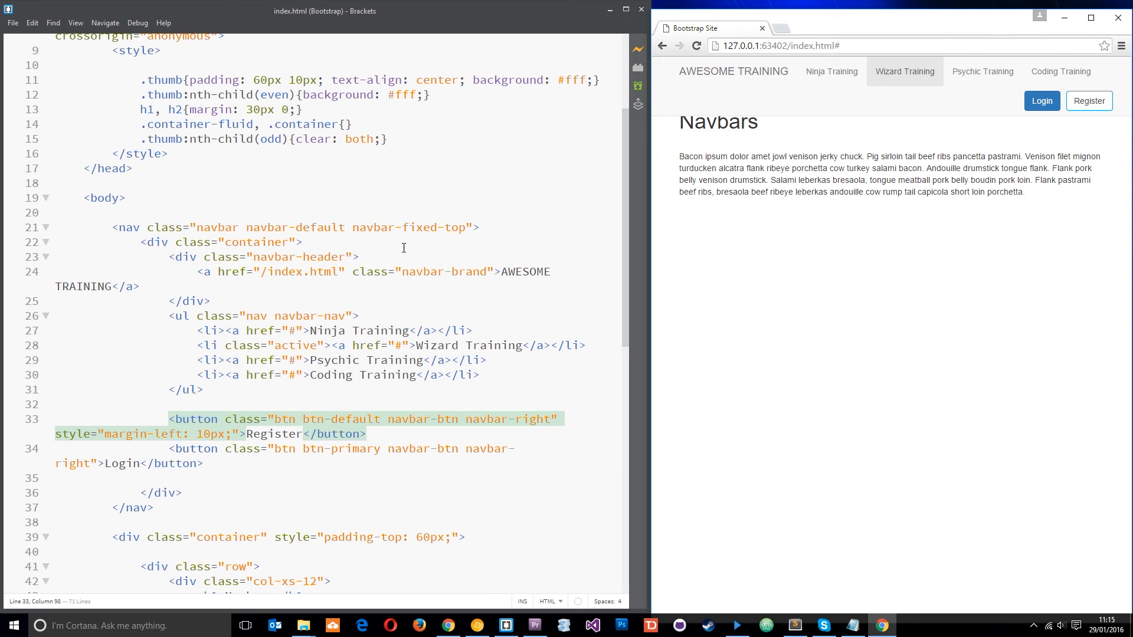
{"action": "mouse_move", "coordinate": [722, 400]}
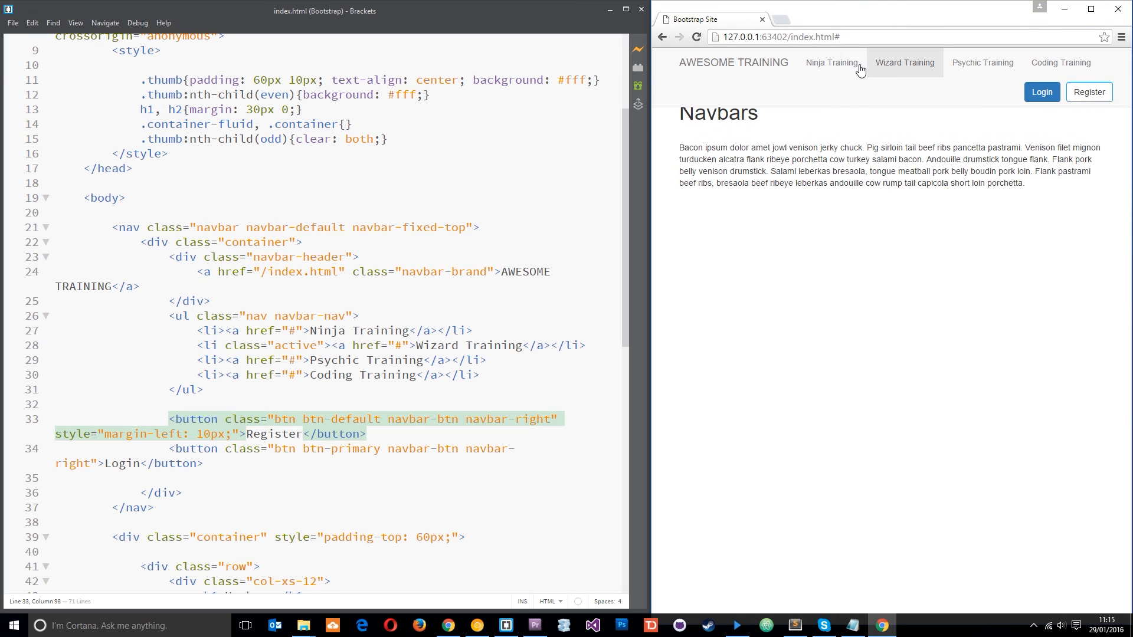
{"action": "mouse_move", "coordinate": [675, 194]}
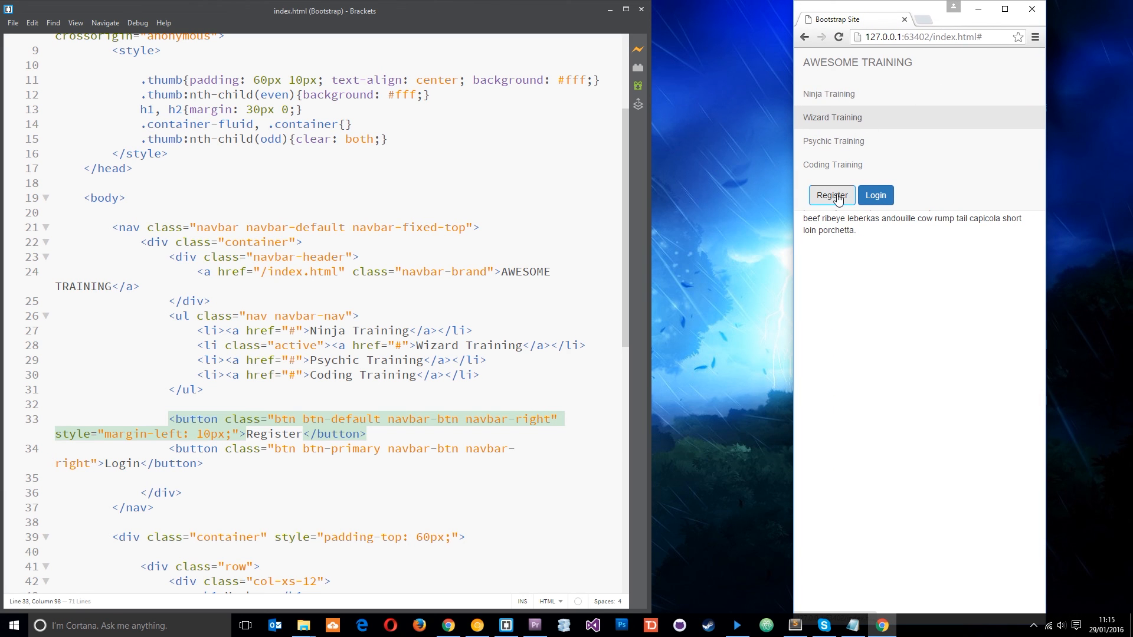
{"action": "mouse_move", "coordinate": [920, 183]}
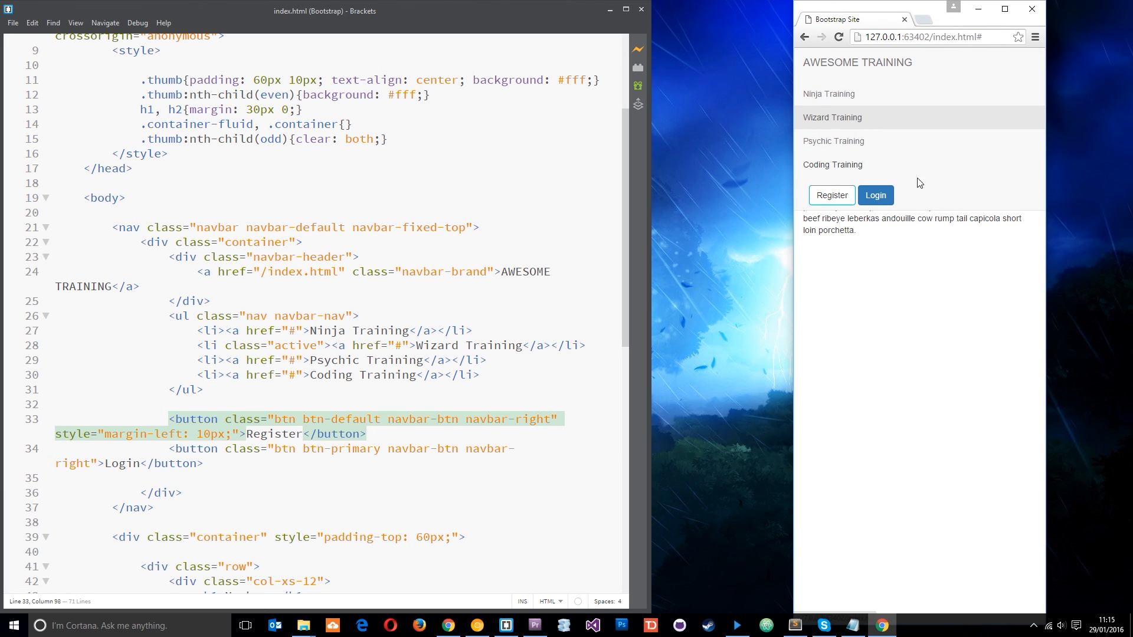